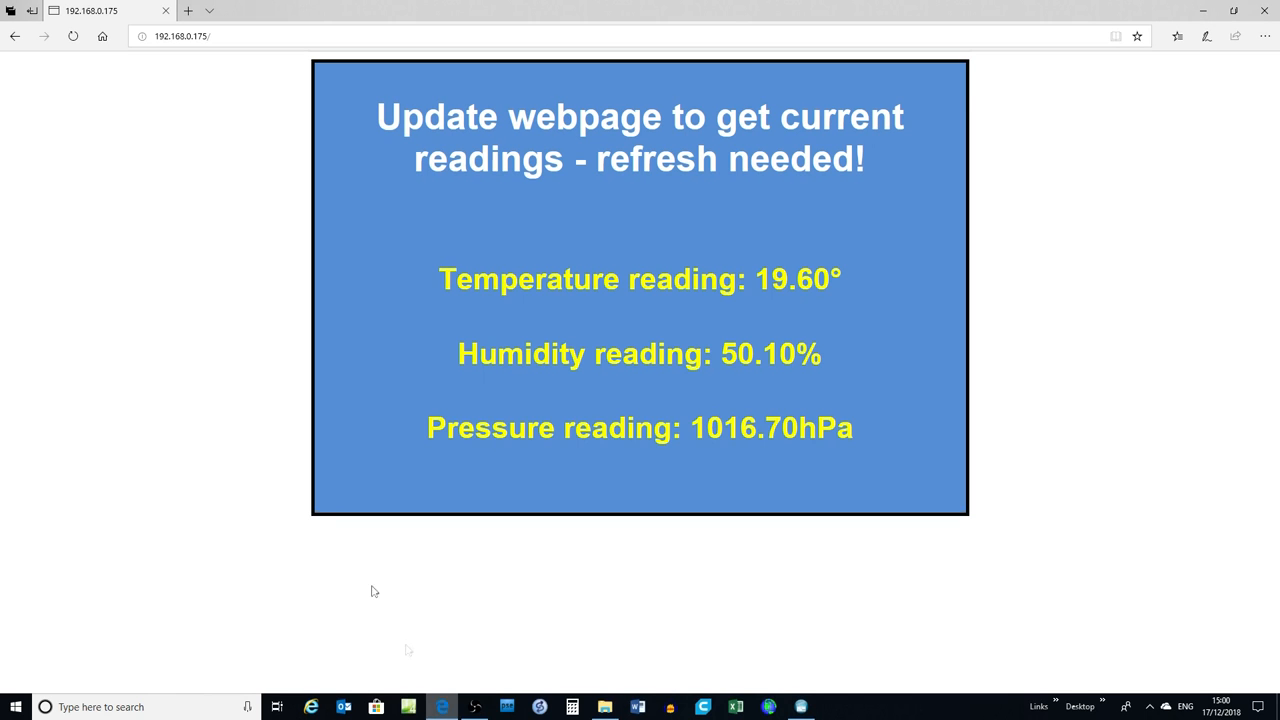
Reload the ESP sensor page four times to fetch newer temperature, humidity and pressure readings
left_click(72, 36)
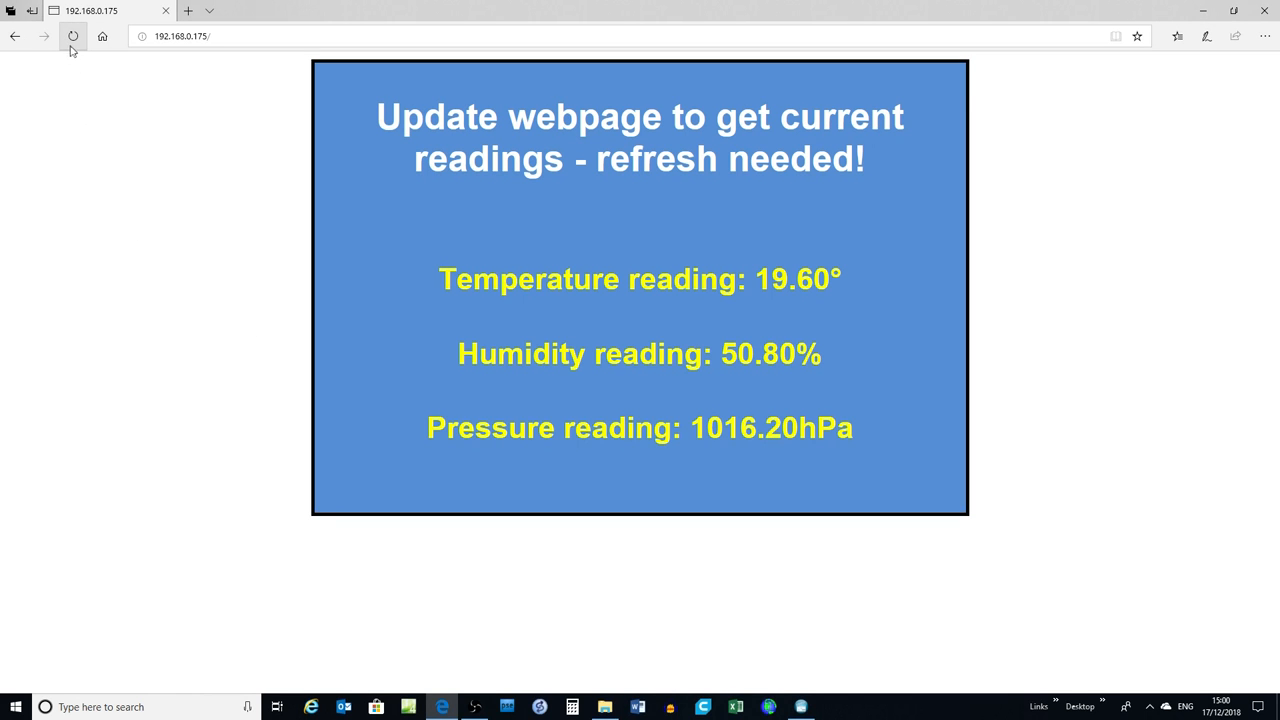
left_click(73, 36)
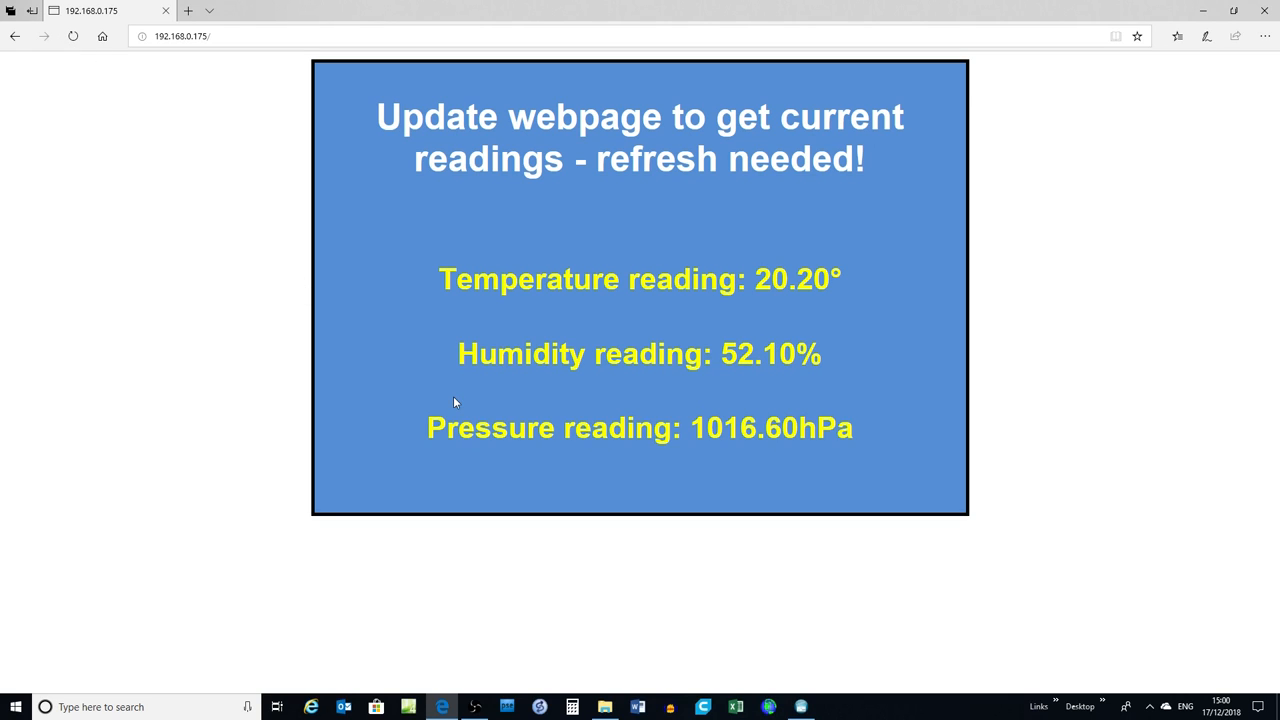
mouse_move(781, 408)
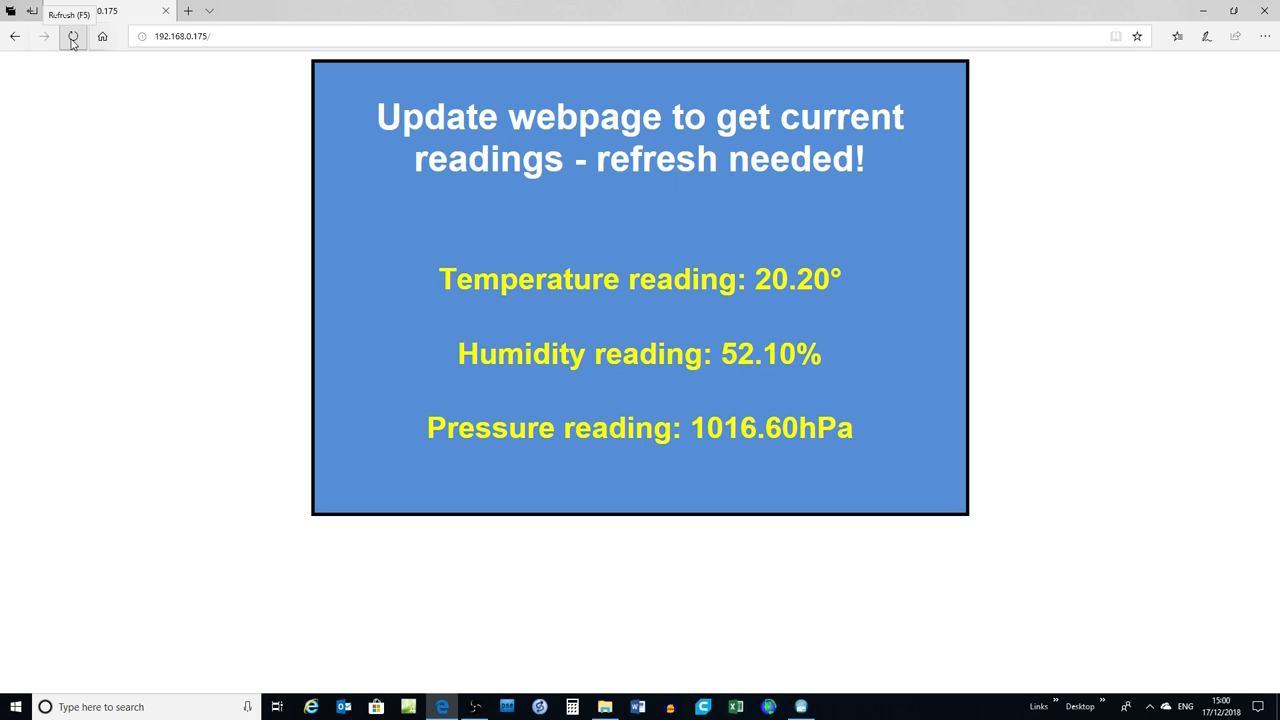
left_click(72, 36)
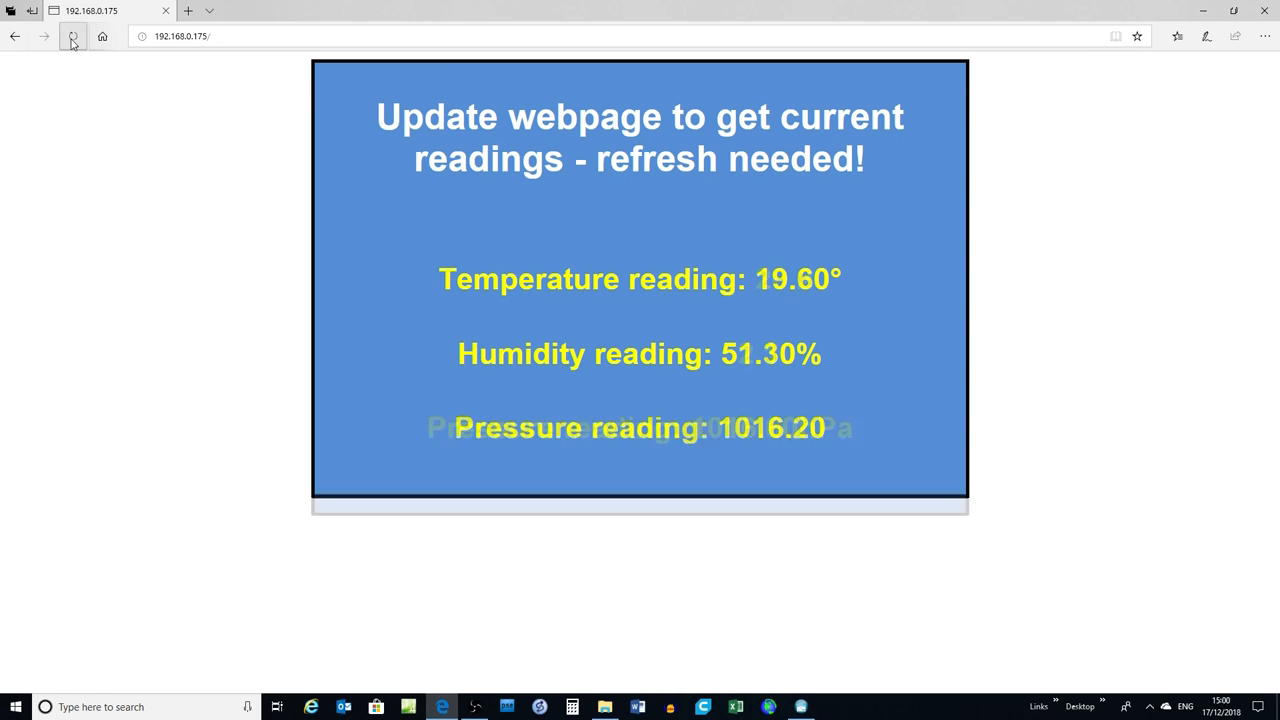
left_click(72, 36)
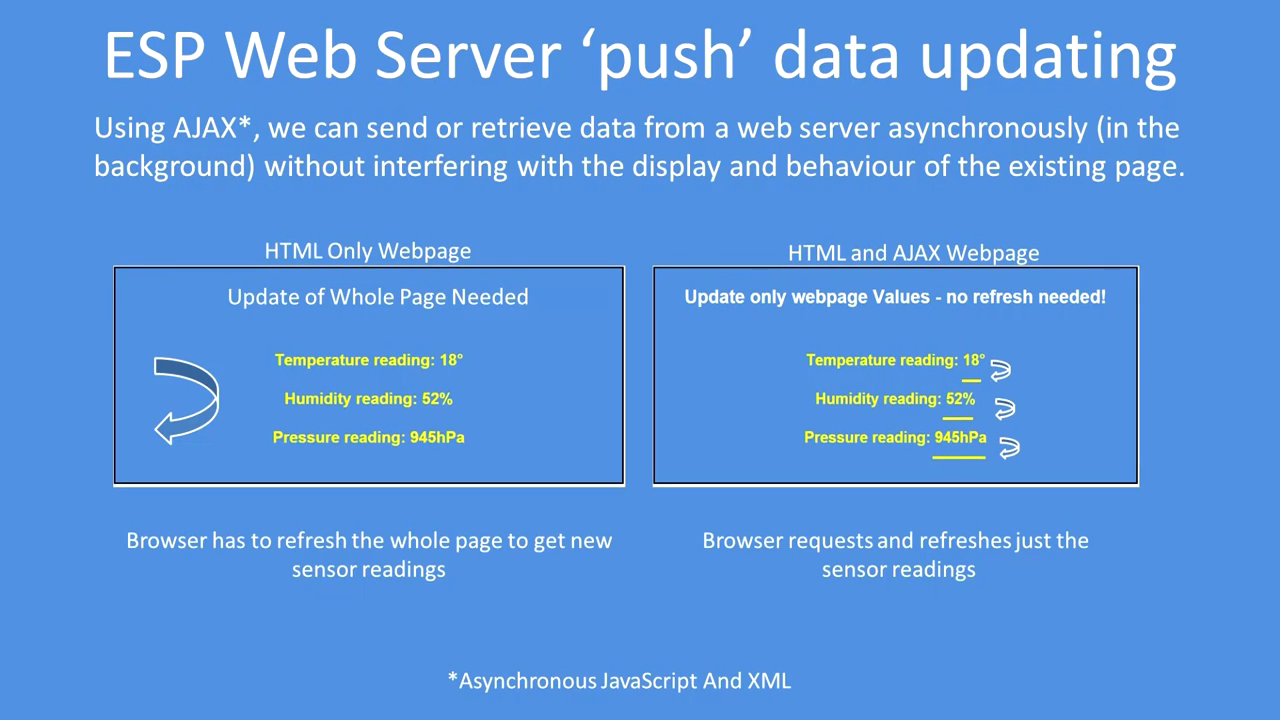
Advance the slideshow to the page construction slide mapping HTML ids to sensor values
key("right")
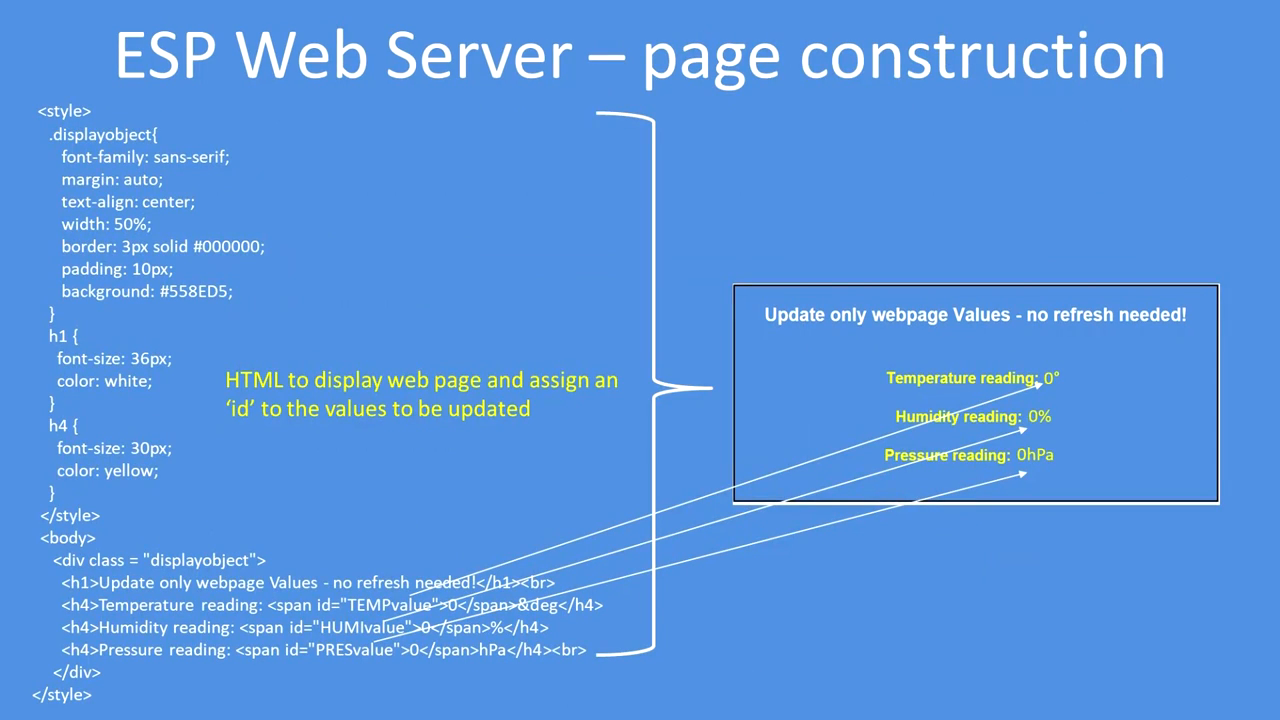